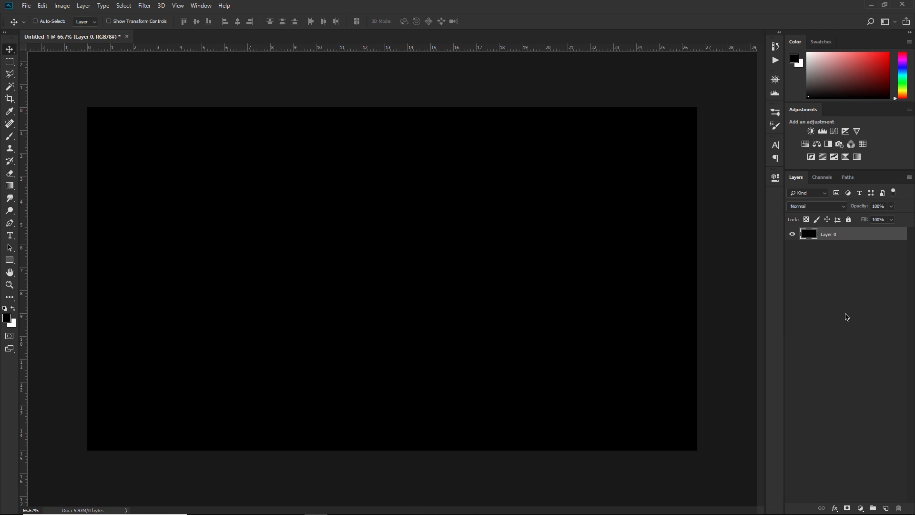
mouse_move(593, 305)
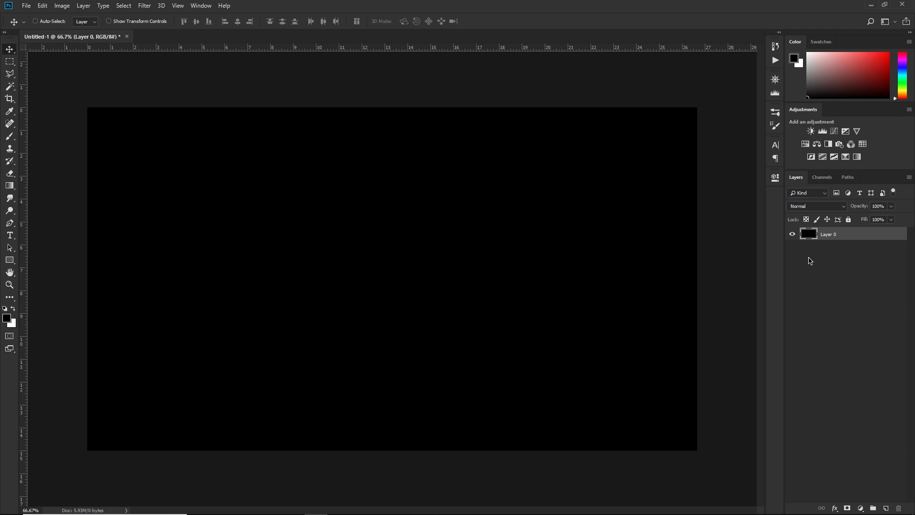
mouse_move(857, 239)
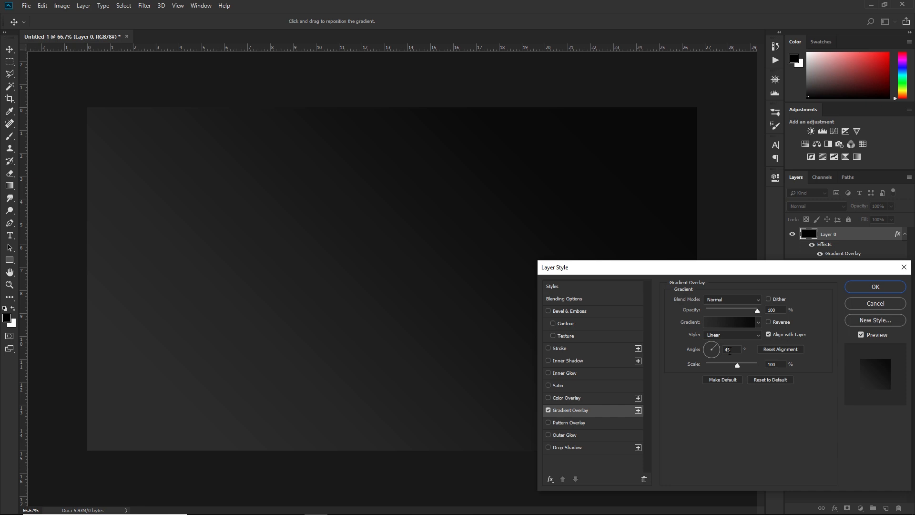
- Confirm the subtle 45° dark gradient overlay on the black background layer
left_click(874, 286)
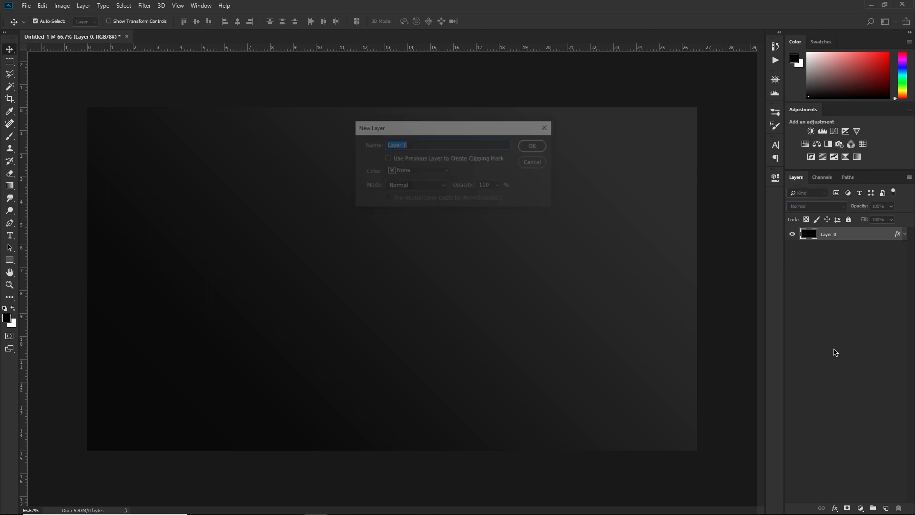
- Create Layer 1 holding a large white diagonal shape covering the right side
left_click(530, 145)
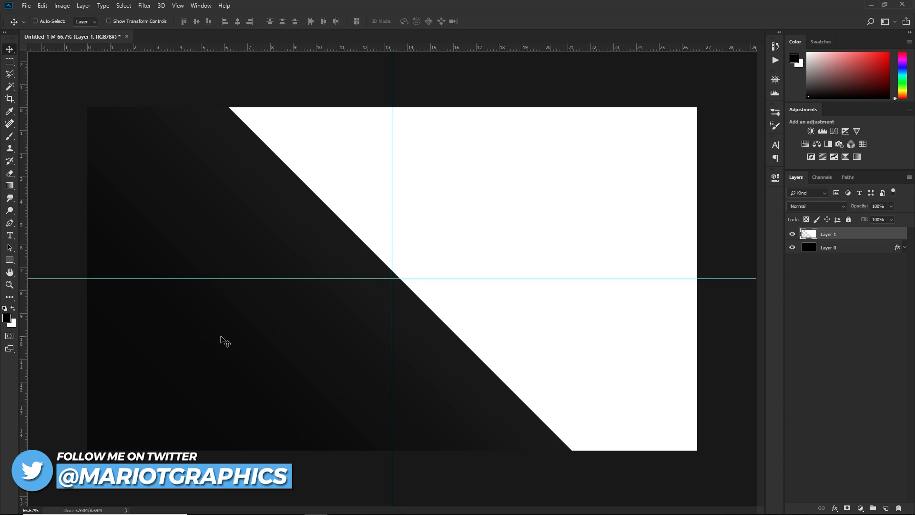
left_click(35, 21)
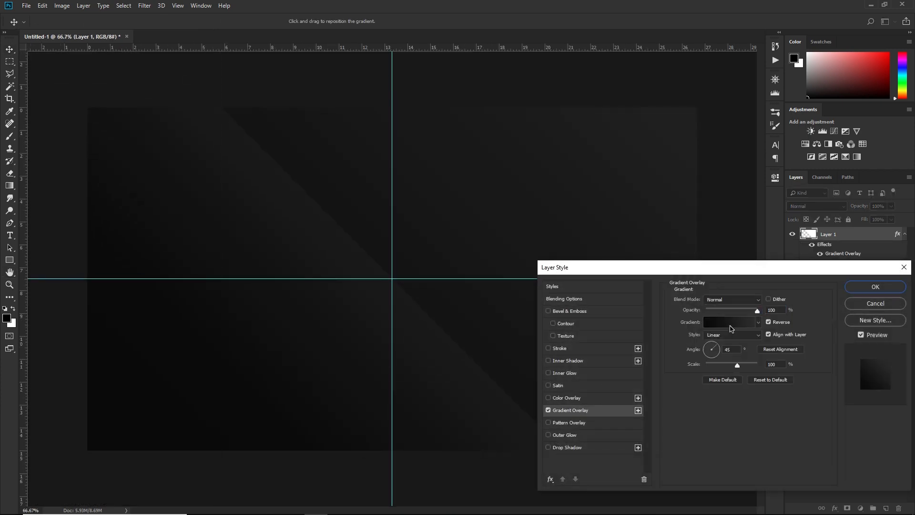
- Give the large diagonal shape a teal-to-blue Gradient Overlay
left_click(727, 322)
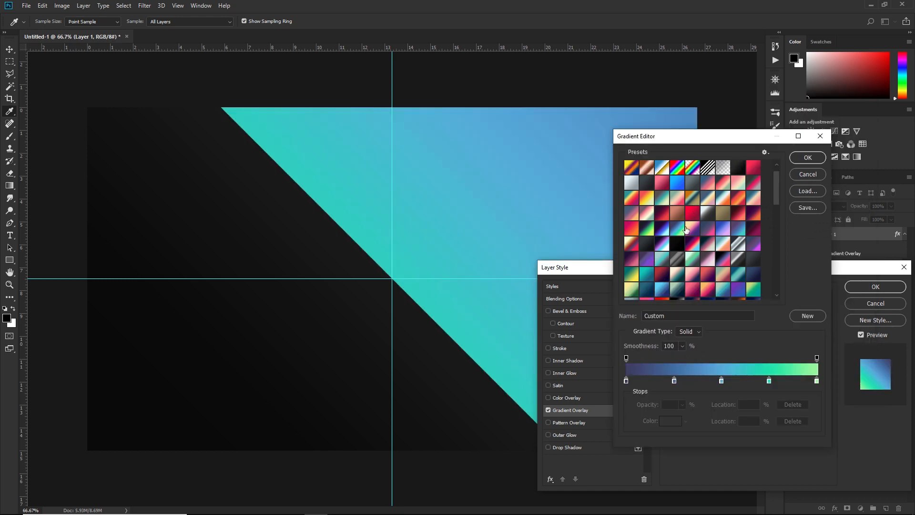
left_click(806, 156)
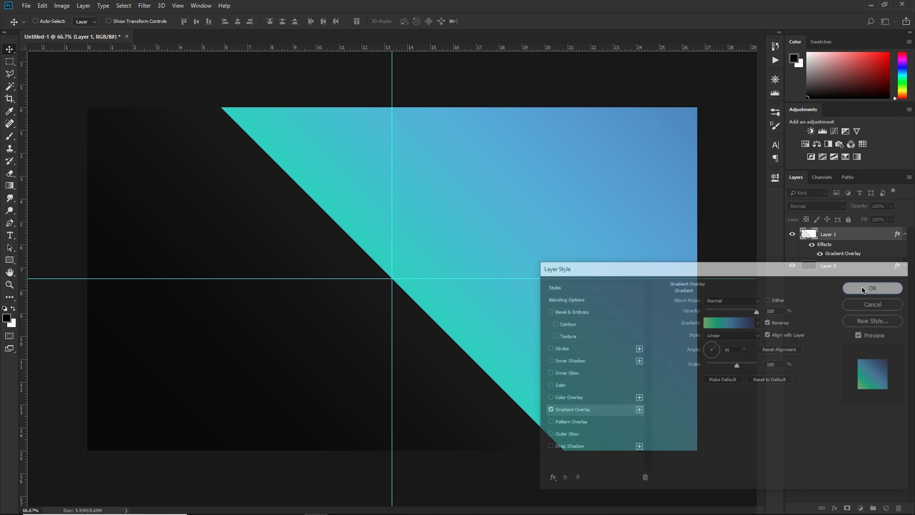
left_click(872, 287)
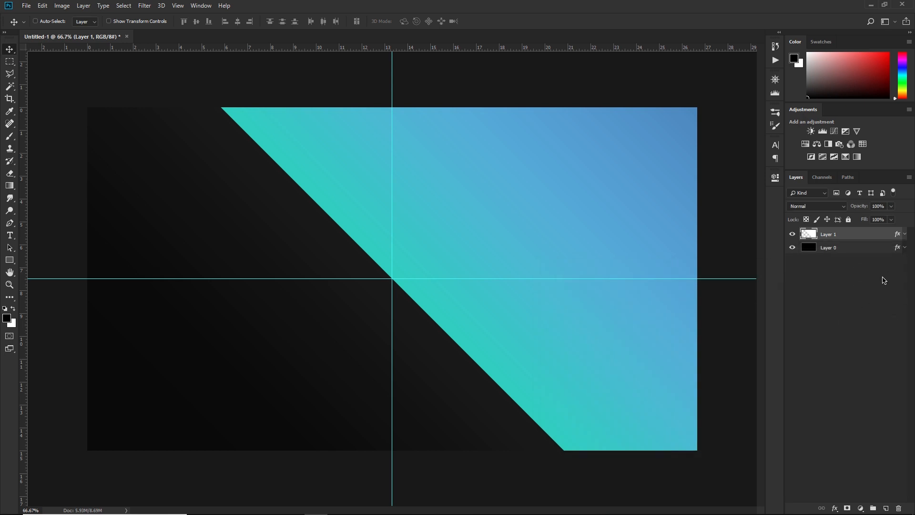
mouse_move(548, 205)
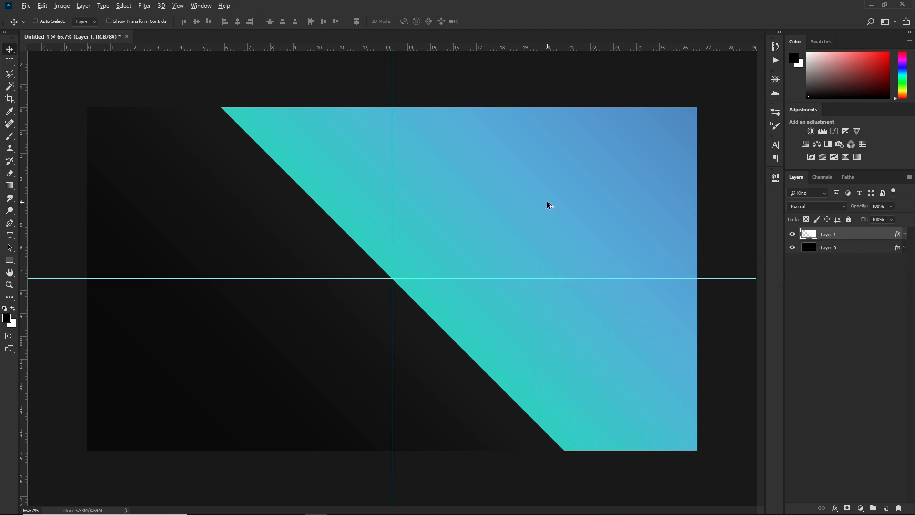
mouse_move(221, 410)
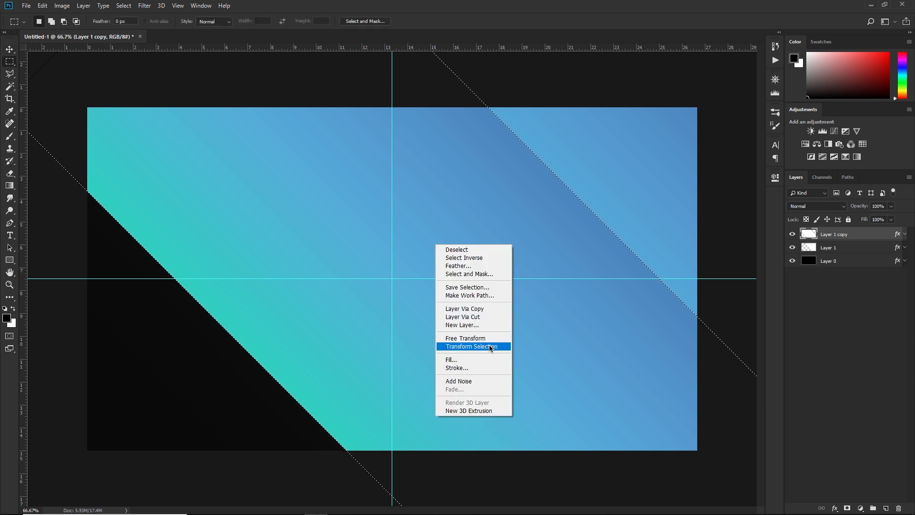
- Turn a duplicate into a thin teal-blue diagonal stripe across the lower left
left_click(471, 346)
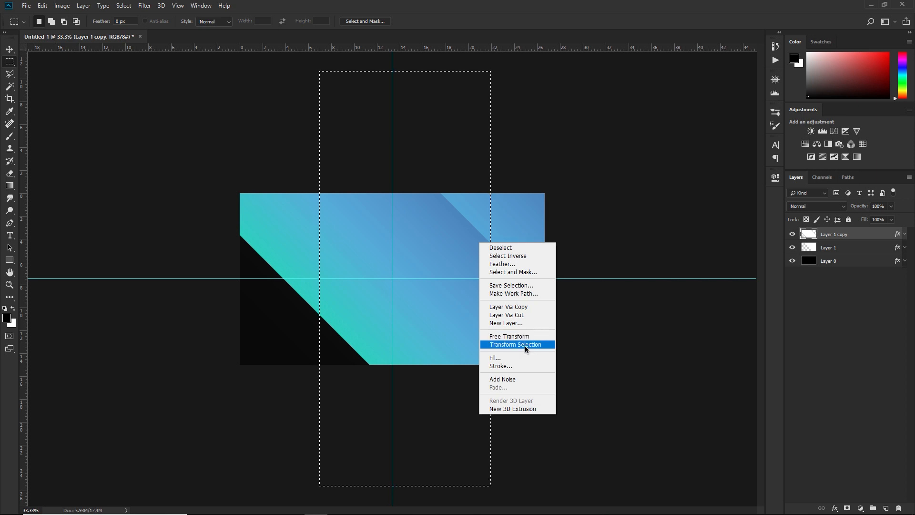
left_click(515, 344)
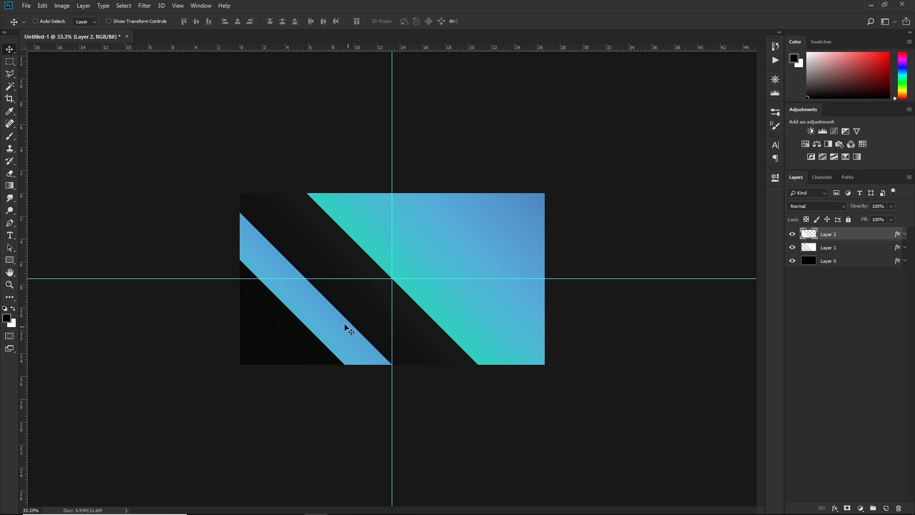
mouse_move(250, 252)
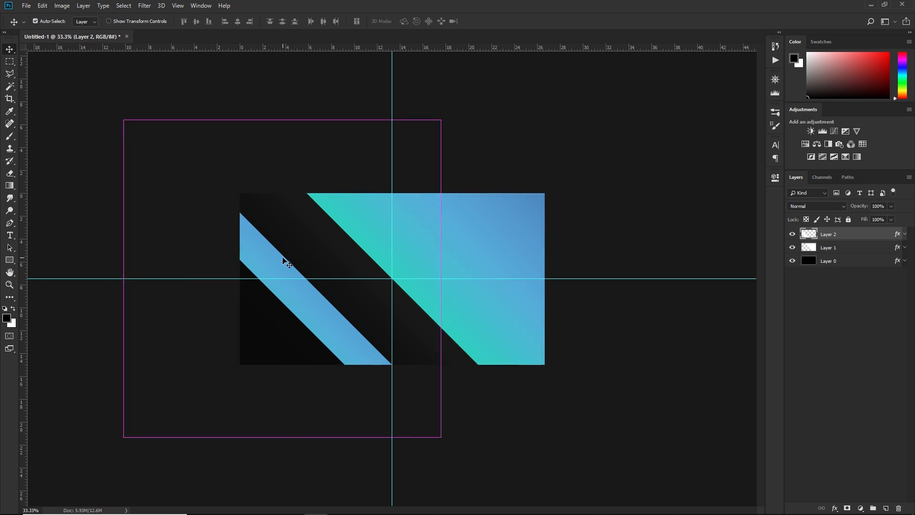
left_click(10, 62)
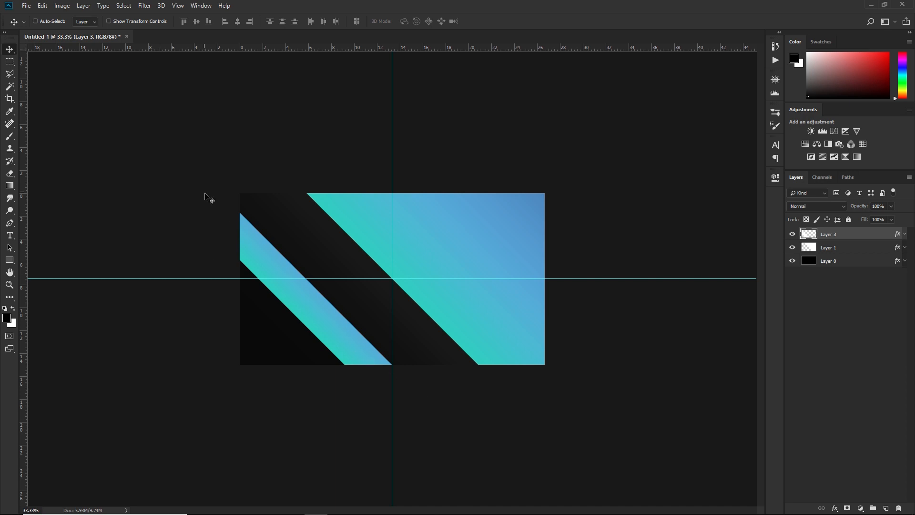
left_click(35, 21)
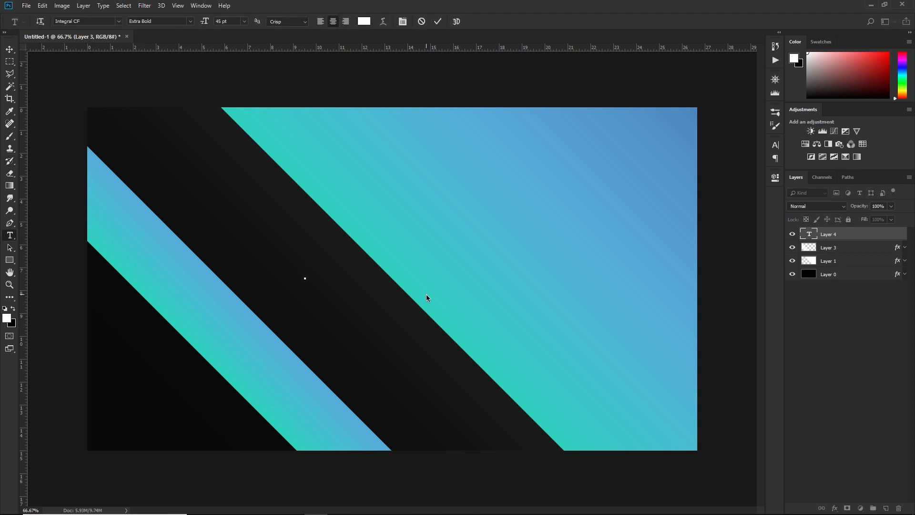
- Type 'STREAM IS' and 'STARTING' in Montserrat Black, then group and centre them
type("STRA")
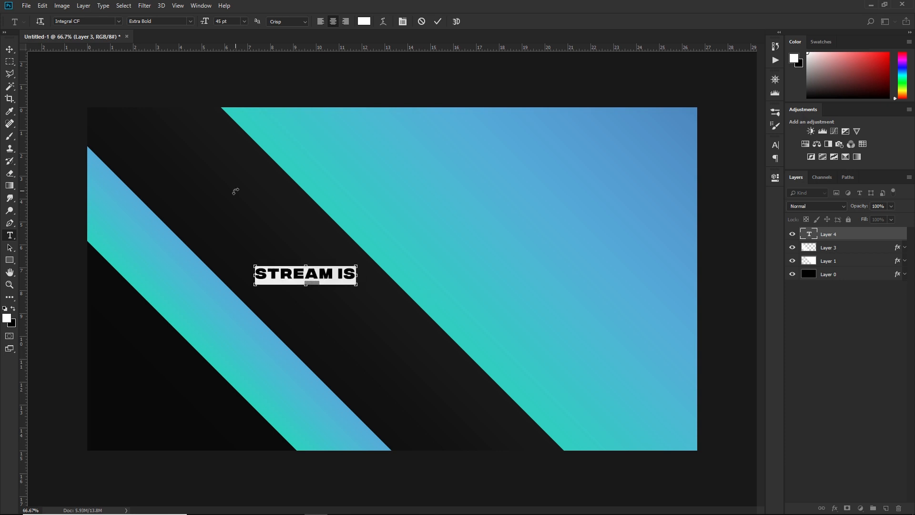
type("MONTSE")
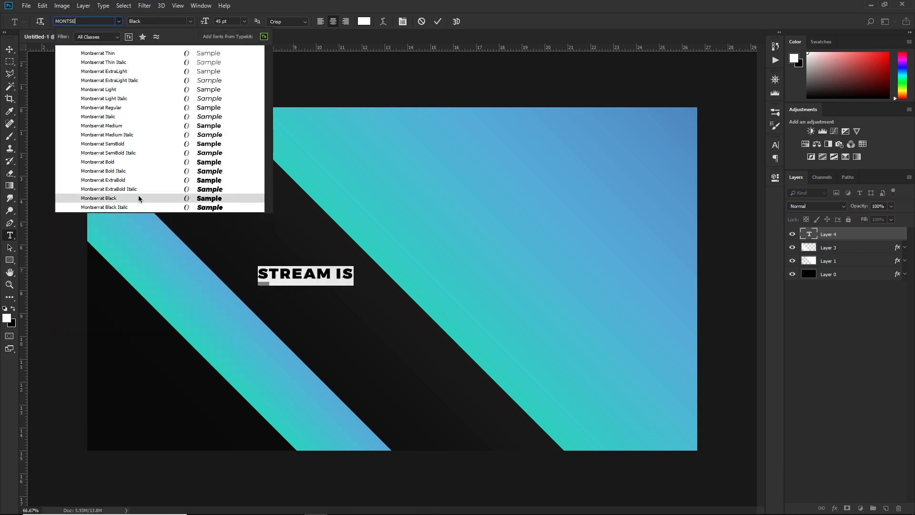
left_click(102, 125)
type("STARTING")
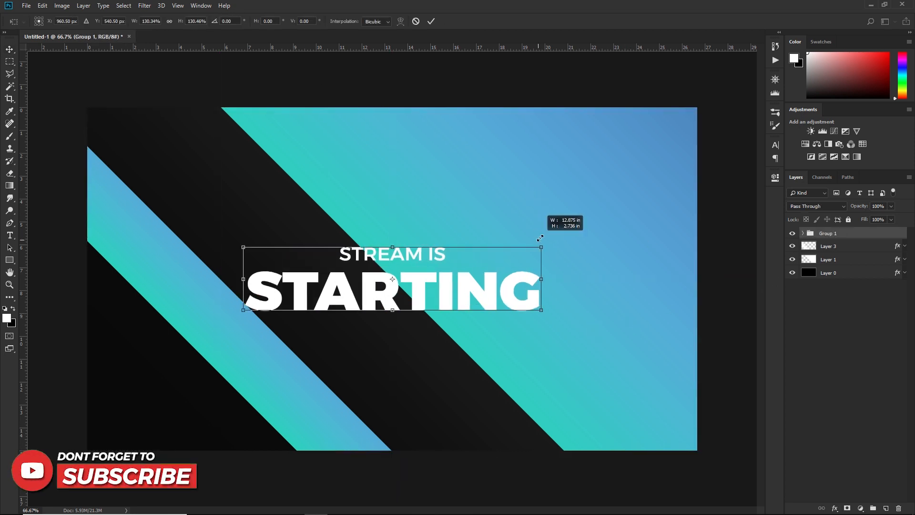
double_click(827, 272)
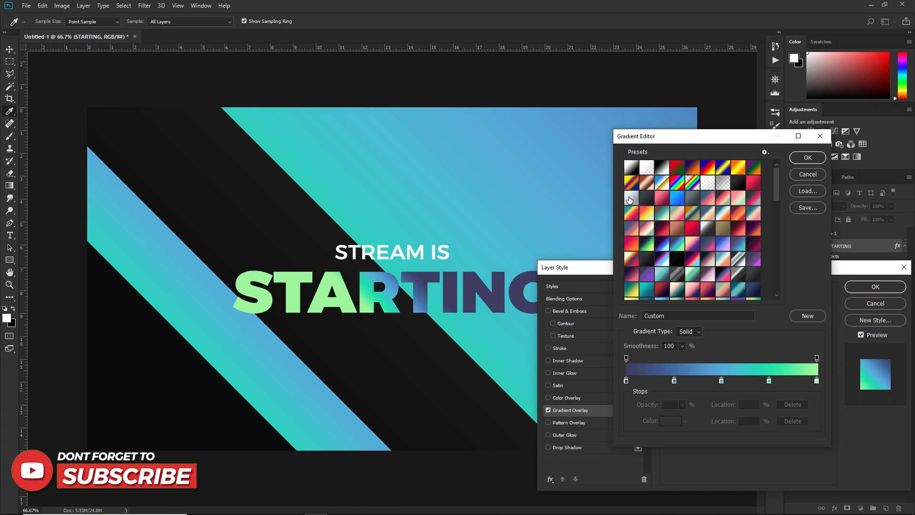
- Fill STARTING with a grey-to-white gradient with a pale blue-grey stop at 90°
left_click(806, 157)
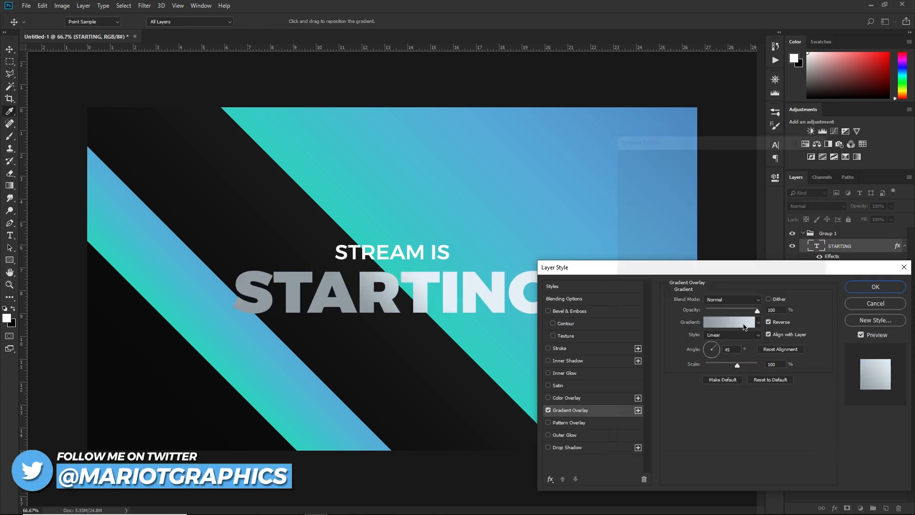
left_click(730, 321)
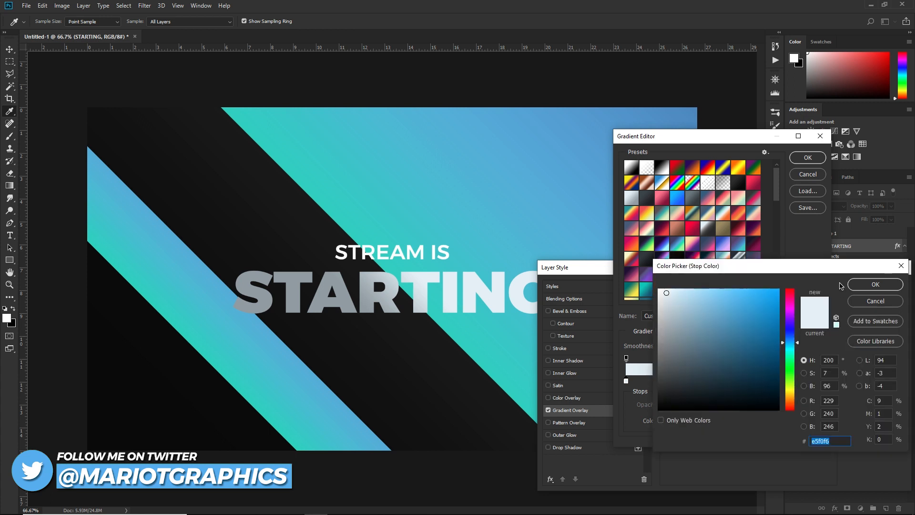
left_click(873, 285)
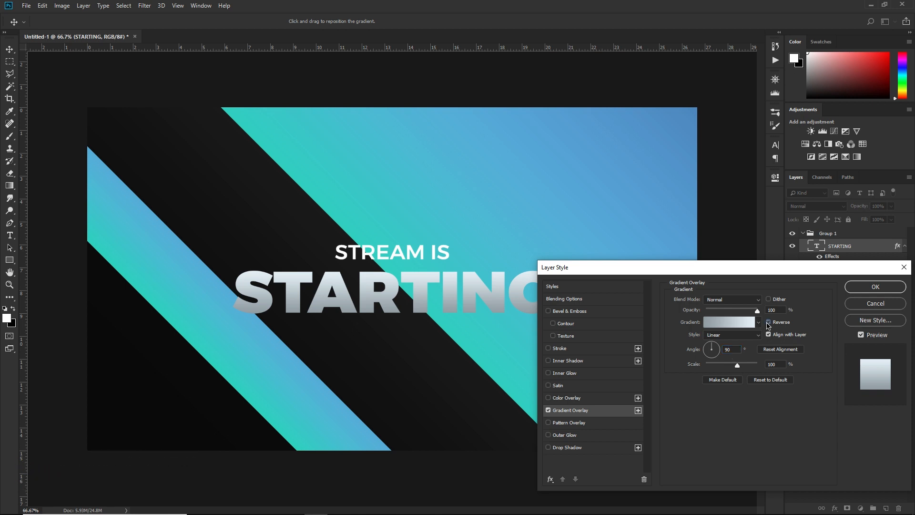
left_click(564, 298)
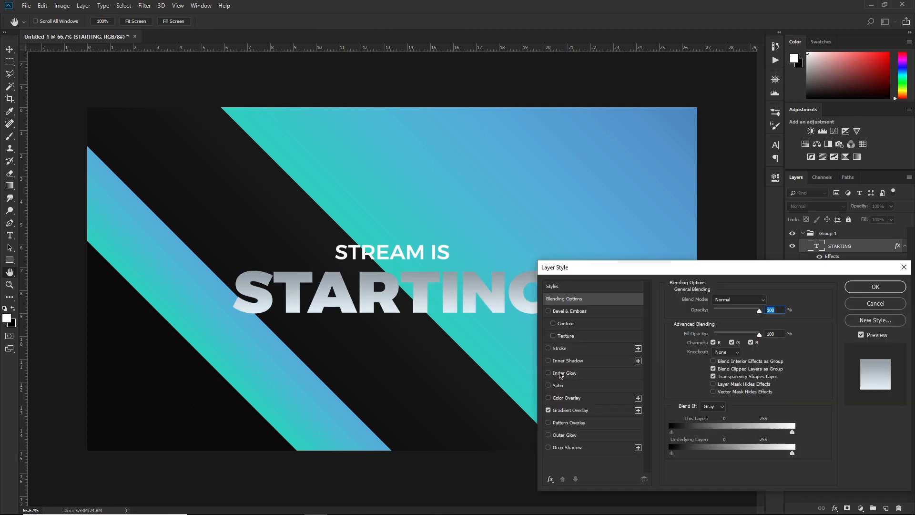
- Add a white Overlay inner shadow (distance 2) and a 50% Overlay inner glow
left_click(547, 361)
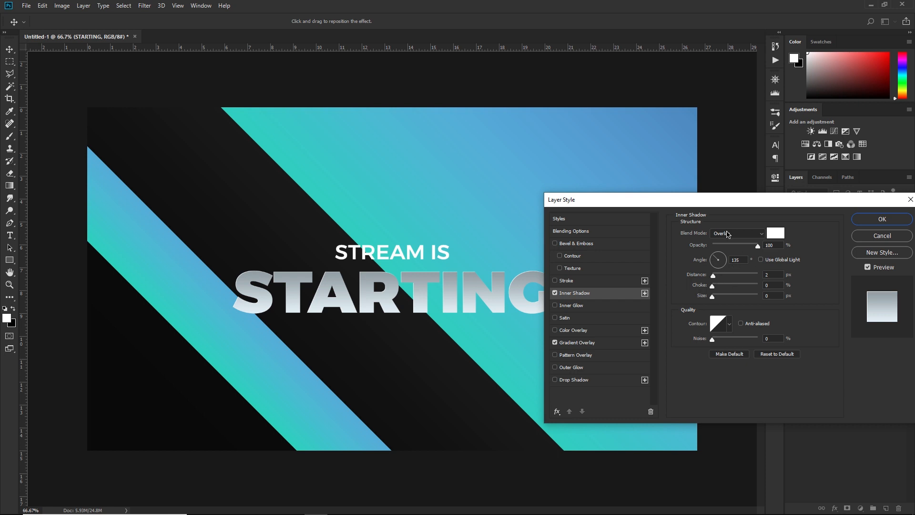
left_click_drag(713, 274, 716, 275)
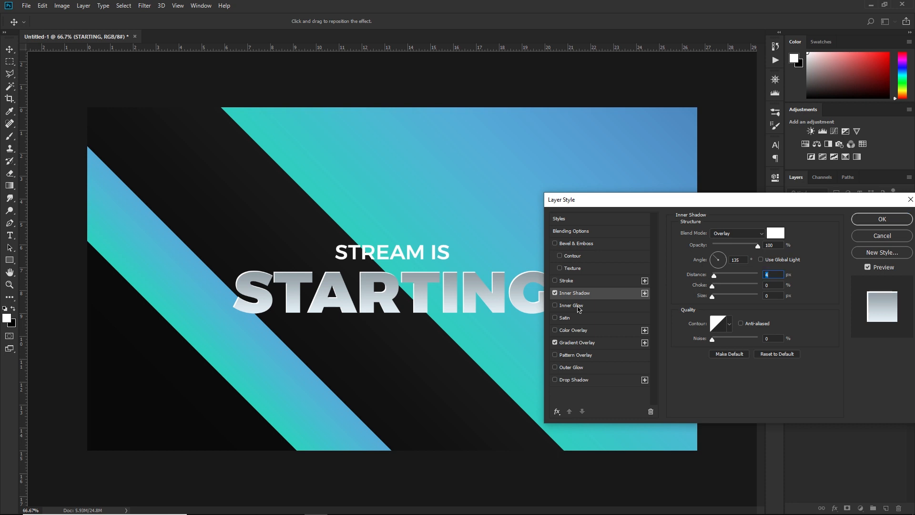
left_click(569, 304)
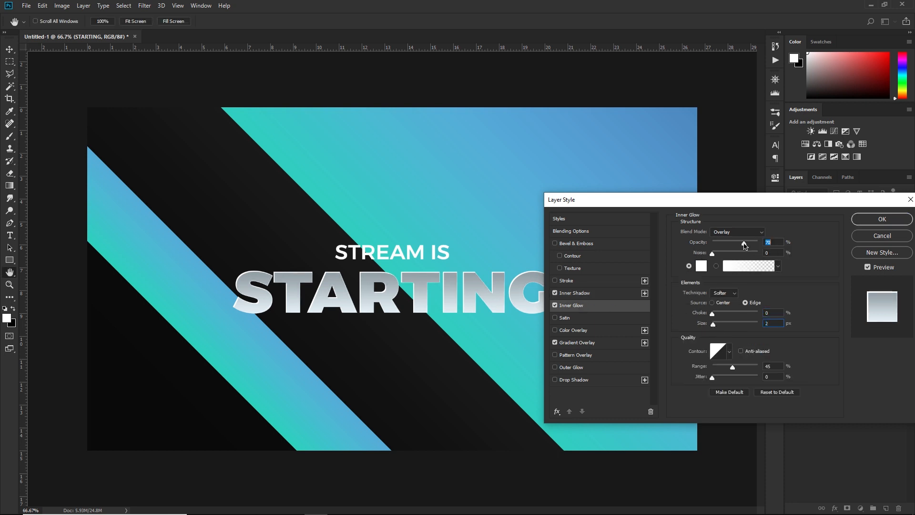
left_click_drag(742, 244, 735, 244)
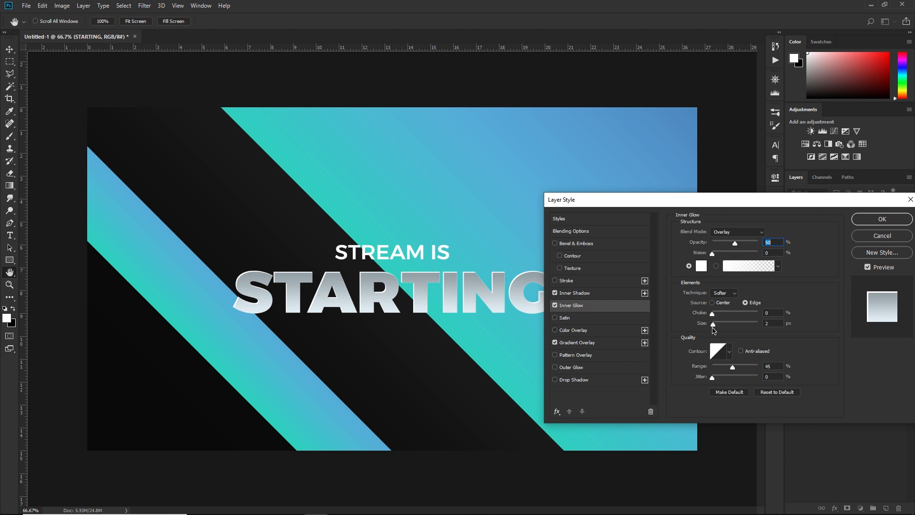
- Add a black Satin effect to STARTING and rough in its distance and size
left_click(555, 318)
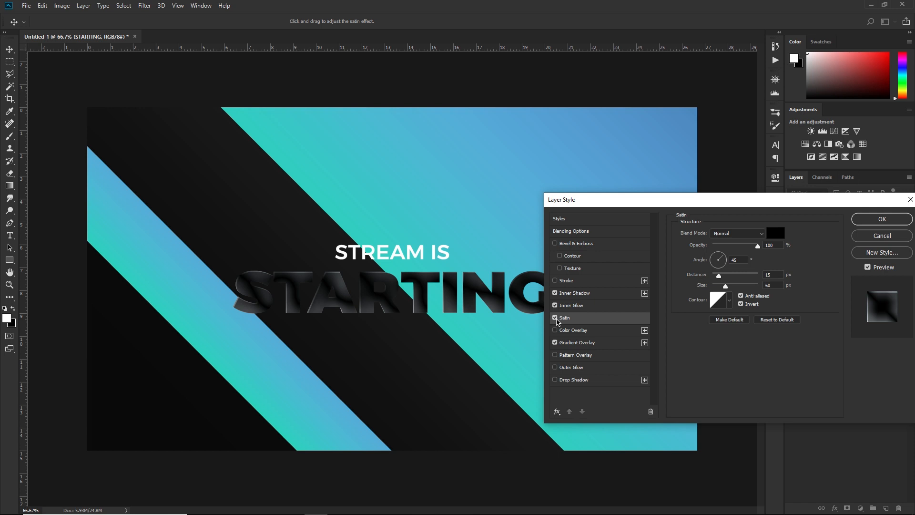
left_click(774, 233)
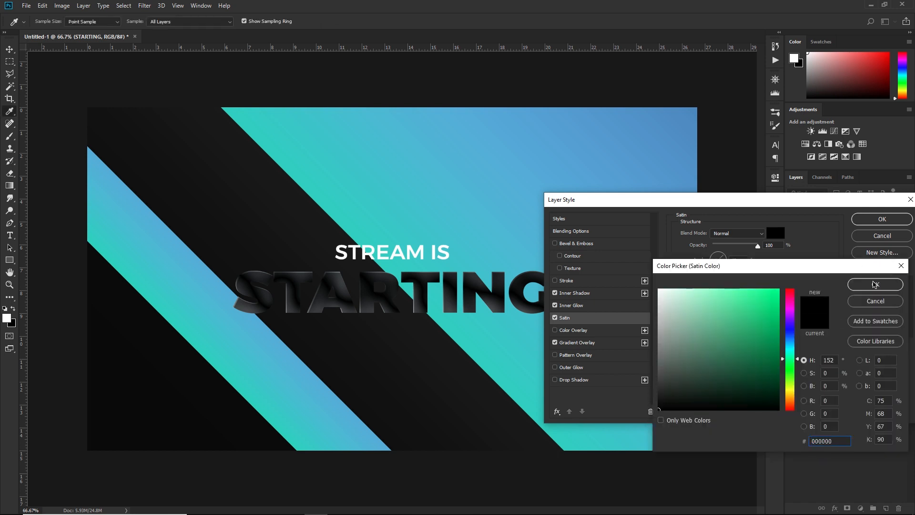
left_click(874, 283)
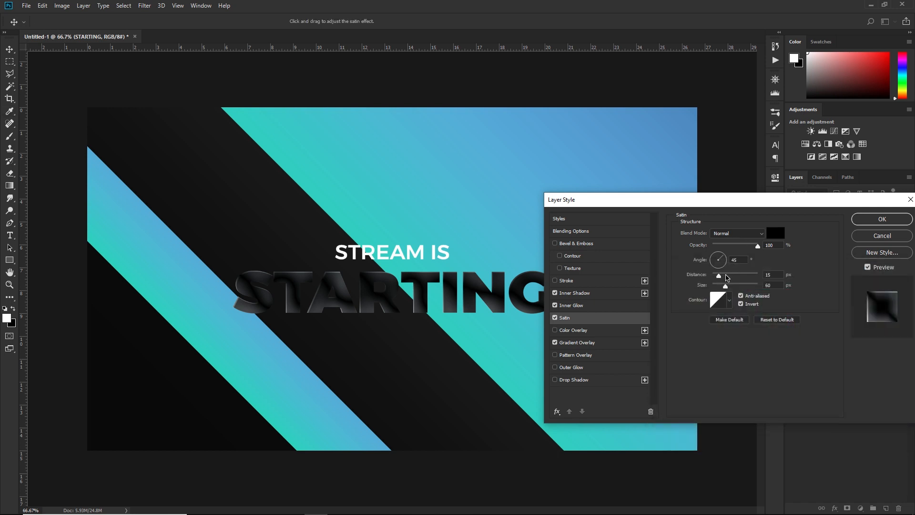
left_click_drag(718, 275, 743, 275)
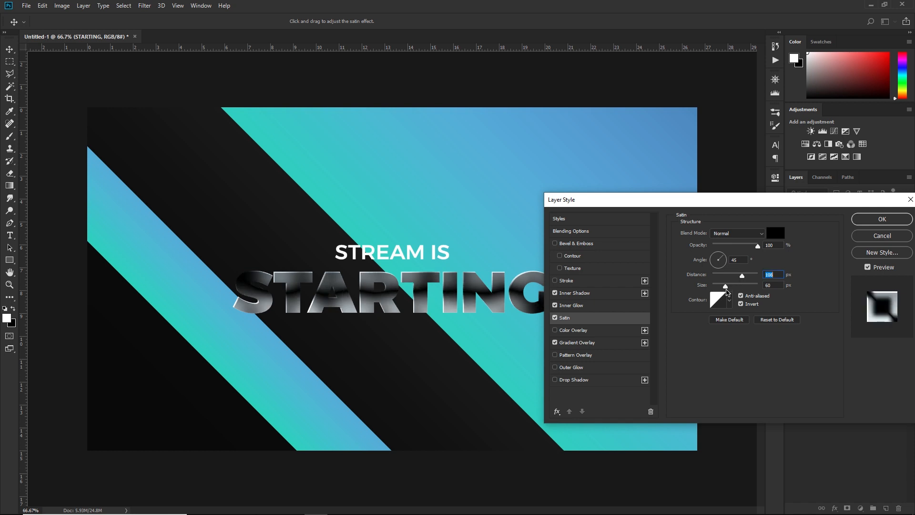
left_click_drag(726, 285, 725, 285)
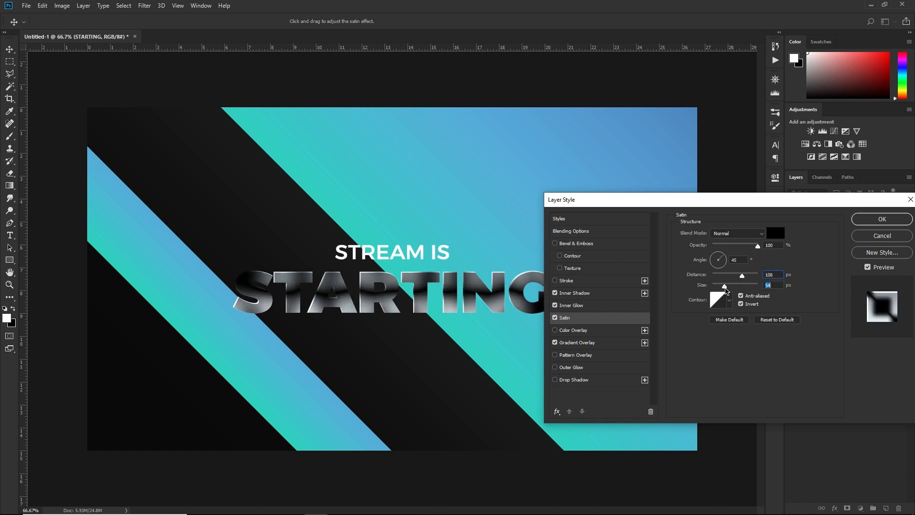
left_click_drag(726, 285, 722, 285)
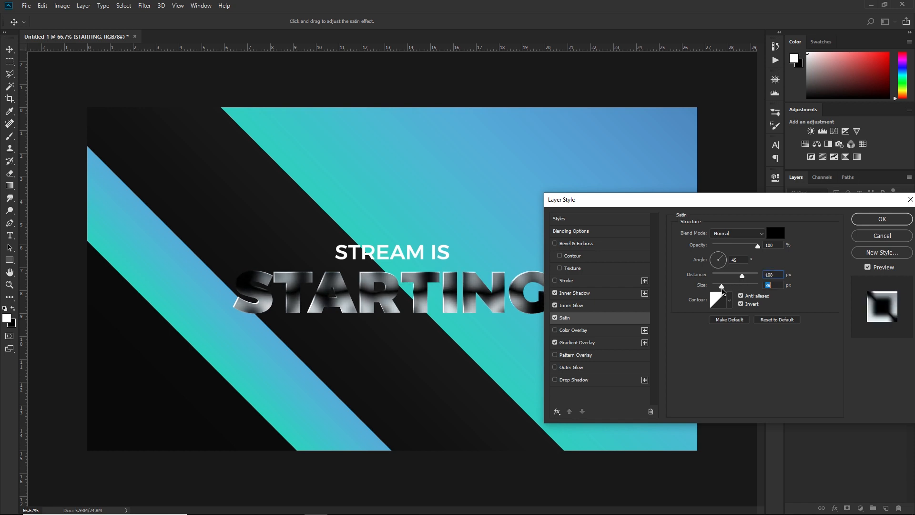
left_click_drag(722, 285, 726, 286)
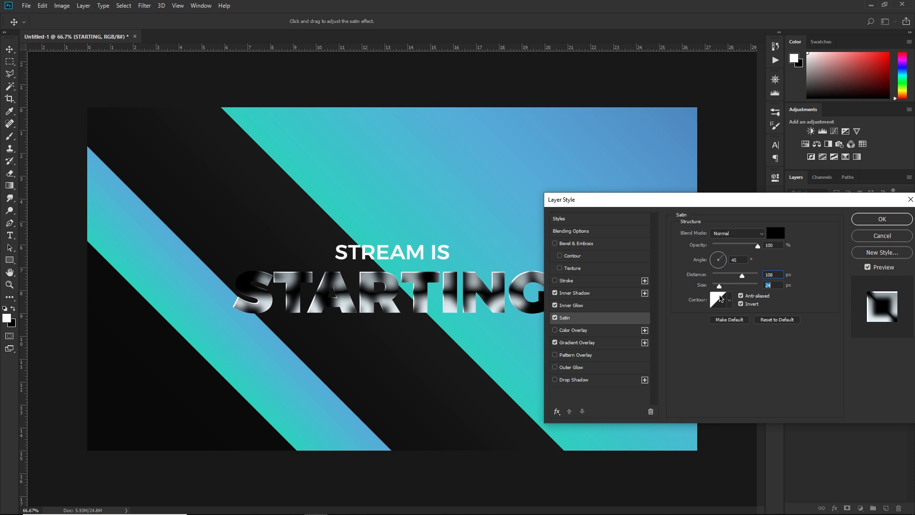
- Tune satin to Hard Light, angle 4, distance 130, size 51, 25% opacity; enable Drop Shadow
left_click_drag(743, 275, 743, 275)
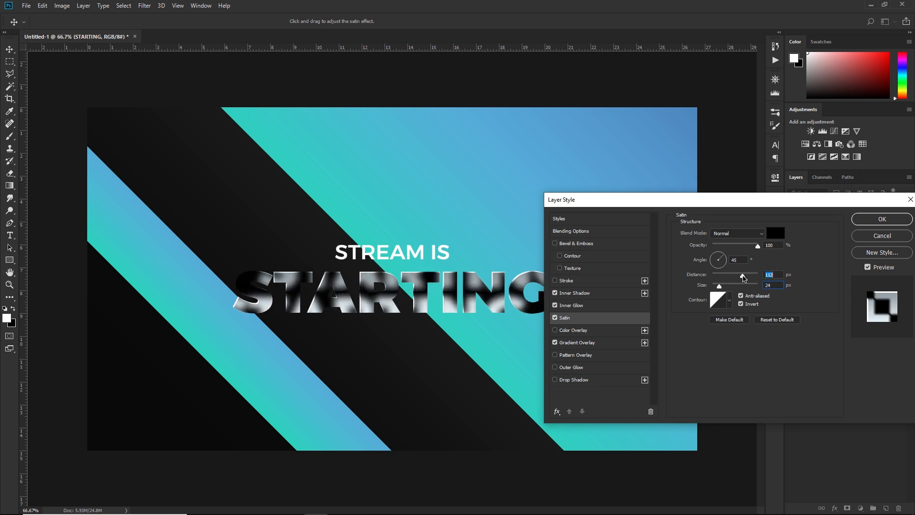
left_click_drag(741, 275, 742, 275)
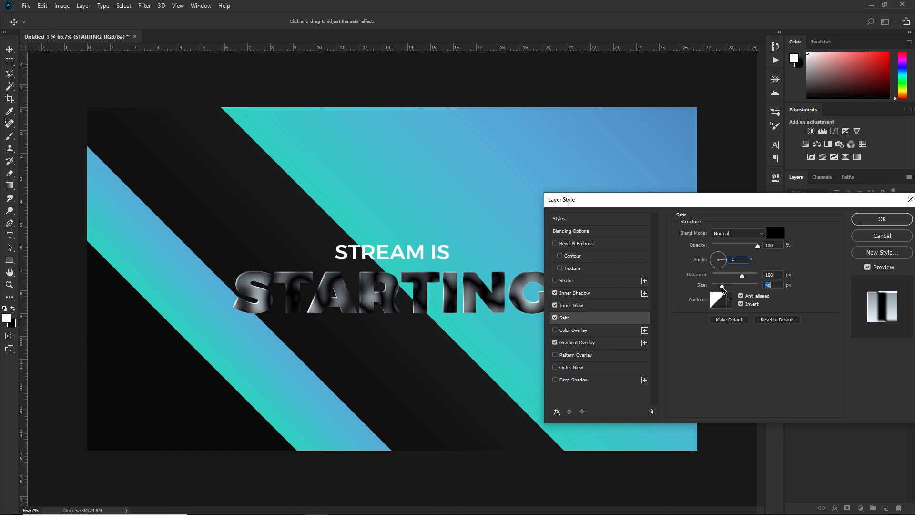
left_click_drag(741, 286, 720, 286)
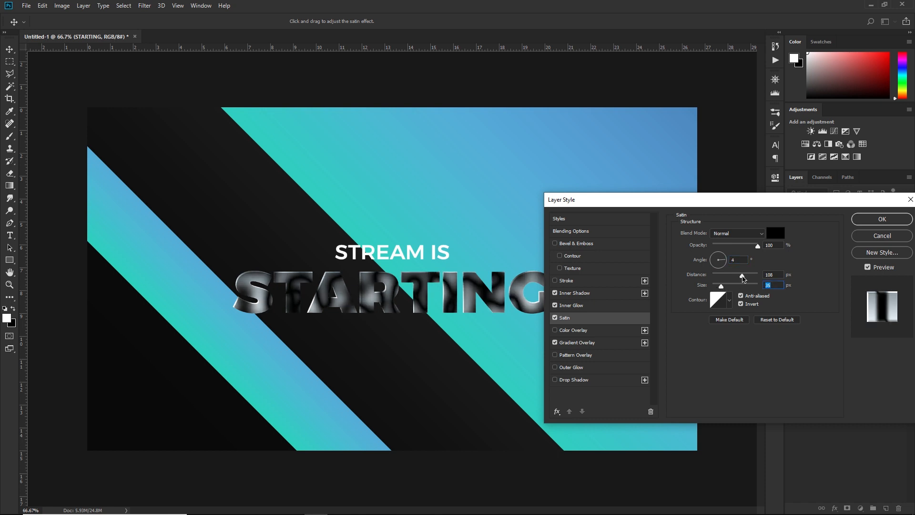
left_click_drag(741, 276, 745, 277)
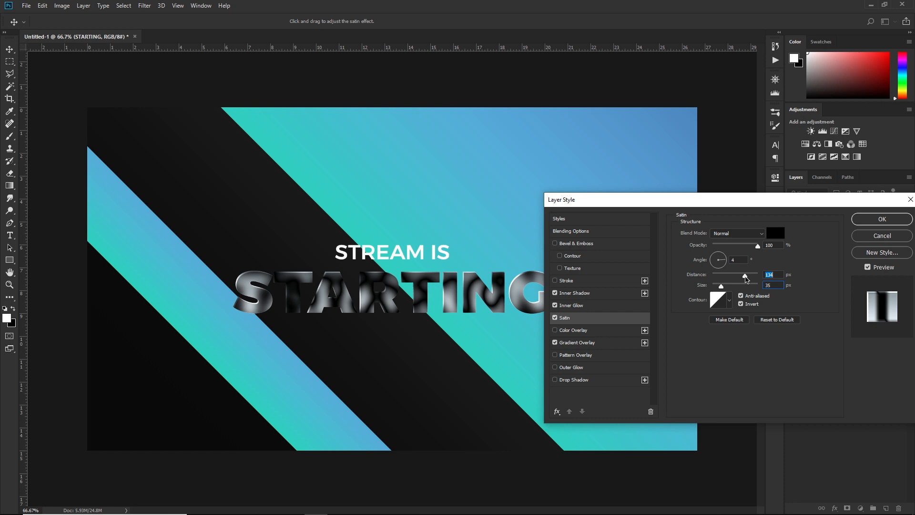
left_click(736, 233)
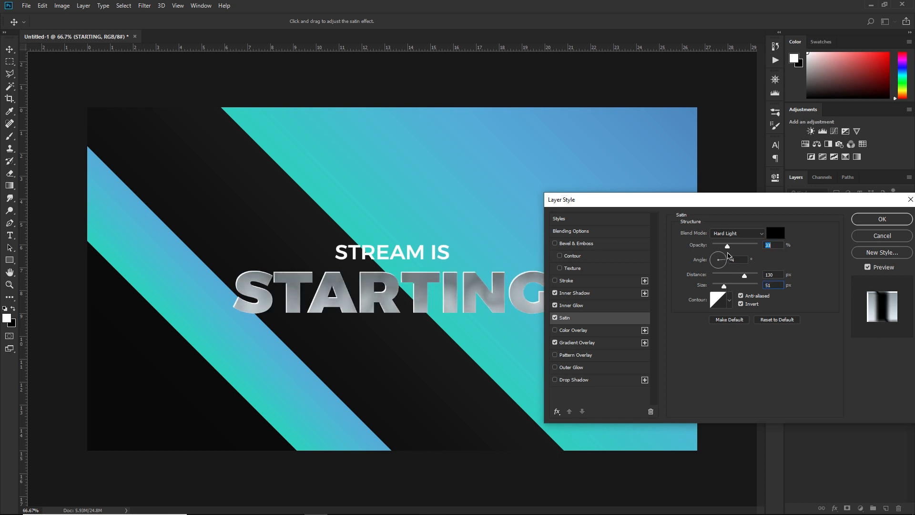
left_click_drag(726, 259, 723, 258)
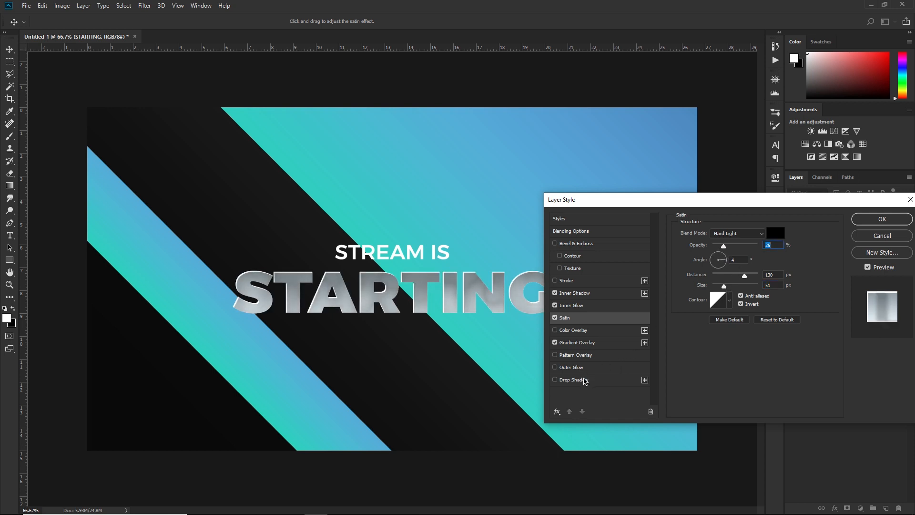
left_click(570, 380)
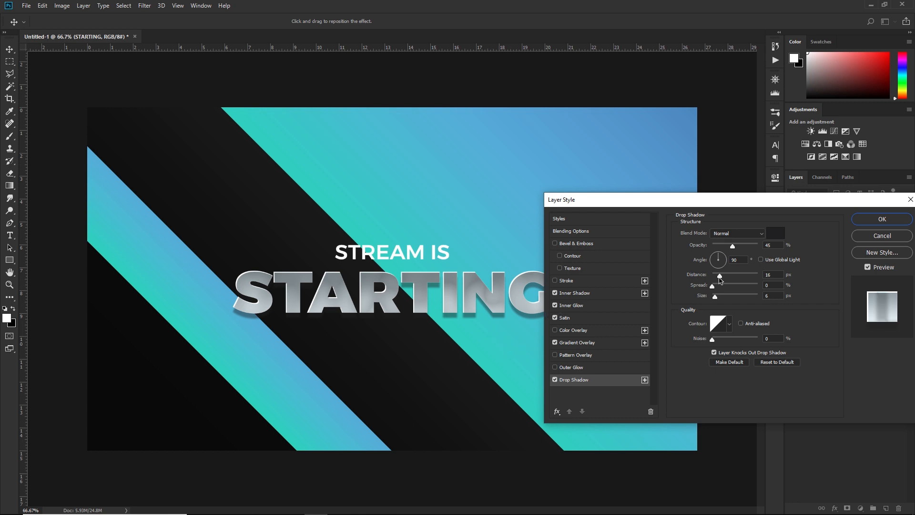
- Set the drop shadow to angle 90, distance 39, size 20 and 45% opacity
left_click_drag(719, 275, 728, 276)
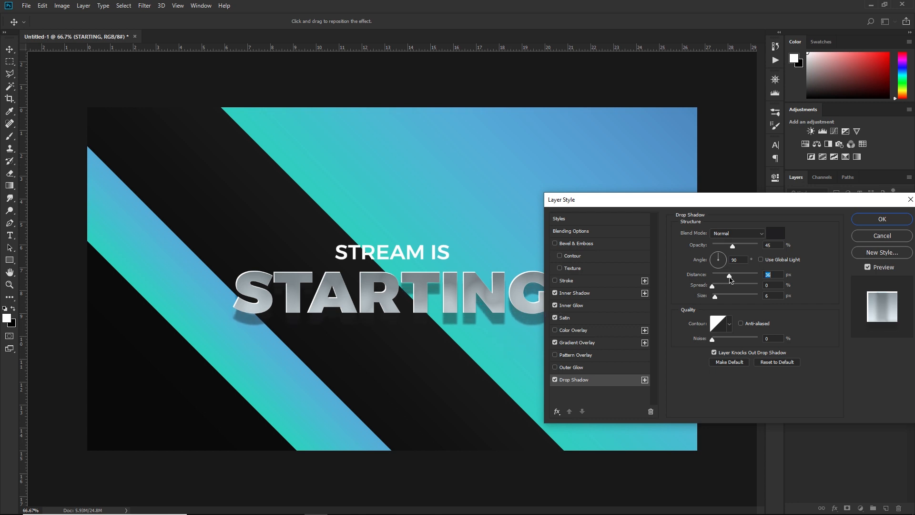
left_click_drag(728, 279, 731, 278)
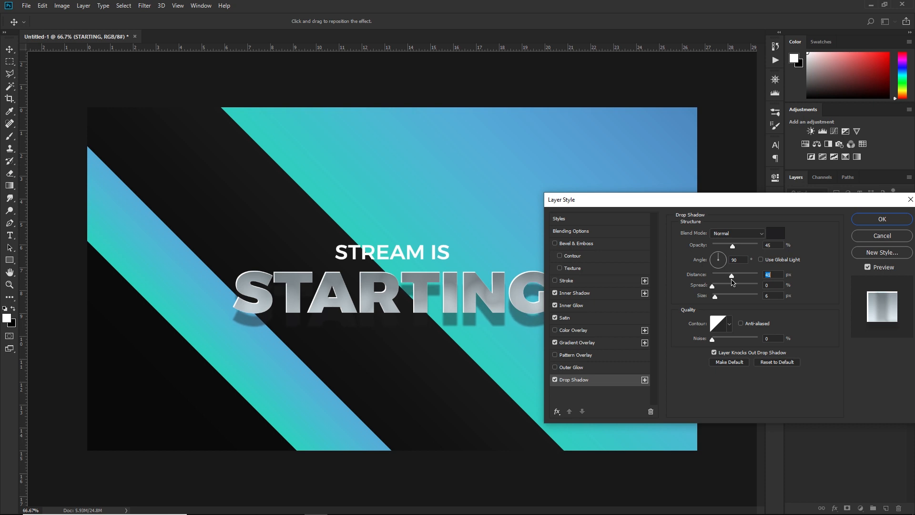
left_click_drag(732, 274, 730, 274)
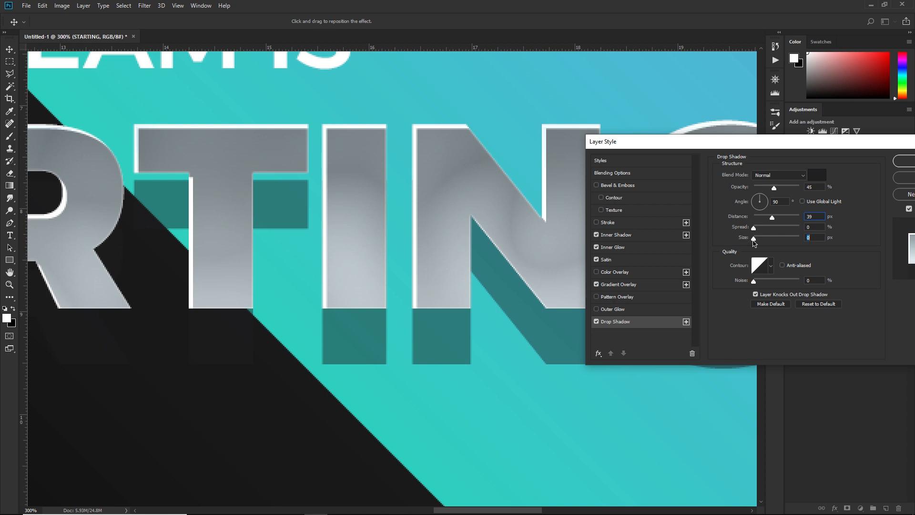
left_click_drag(757, 237, 760, 237)
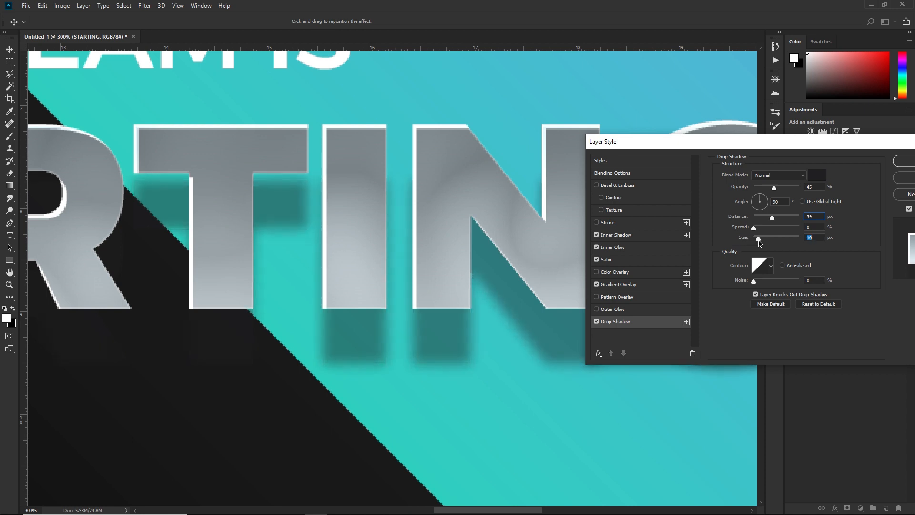
left_click_drag(757, 236, 764, 236)
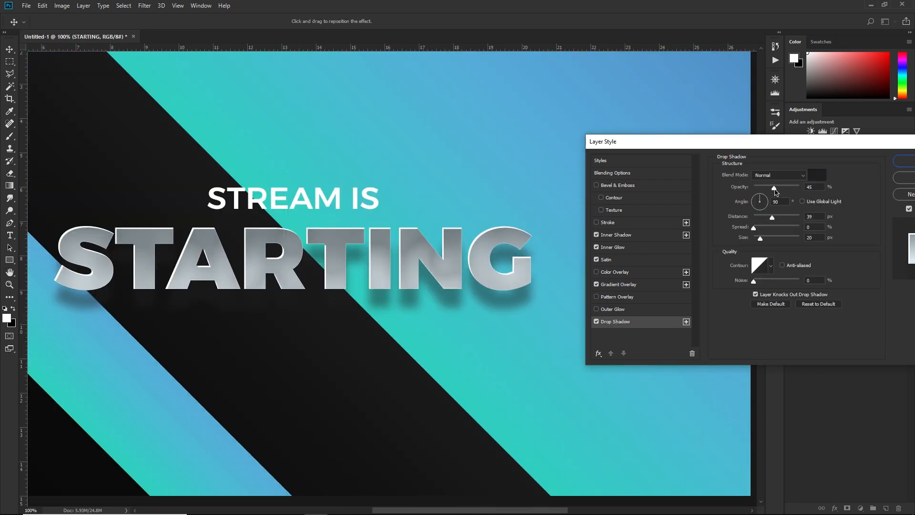
left_click_drag(773, 186, 762, 186)
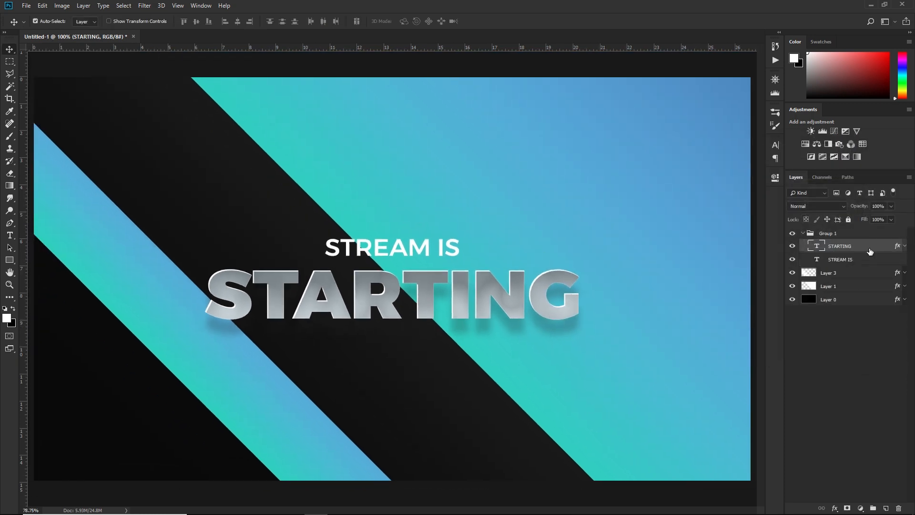
- Paste STARTING's layer style onto STREAM IS and review its inner shadow and glow
right_click(839, 245)
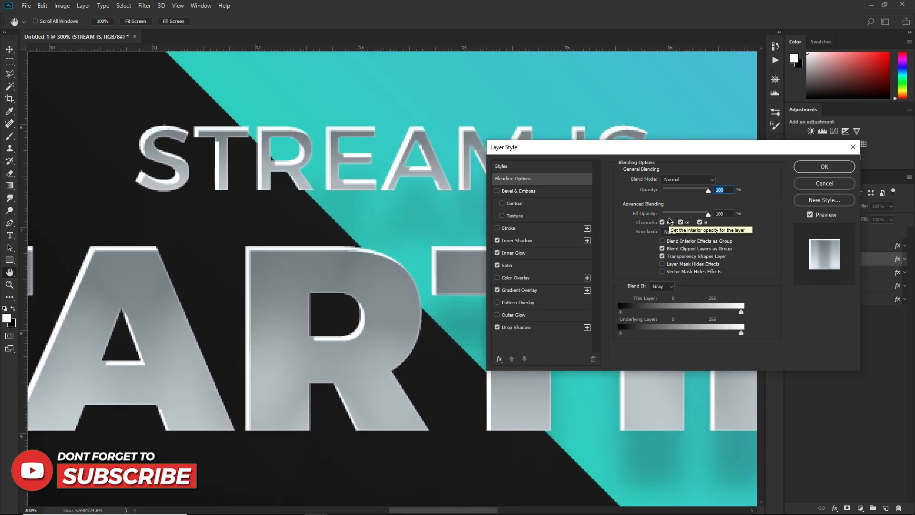
left_click(515, 240)
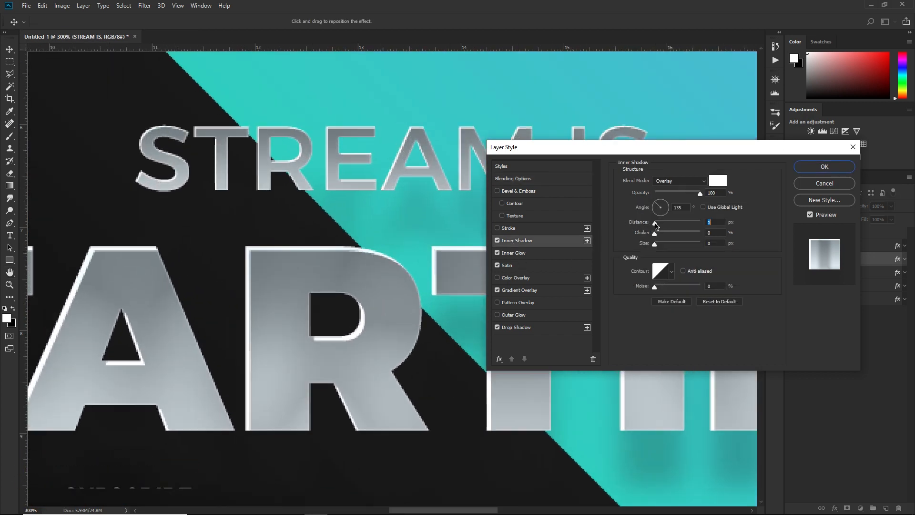
left_click(516, 252)
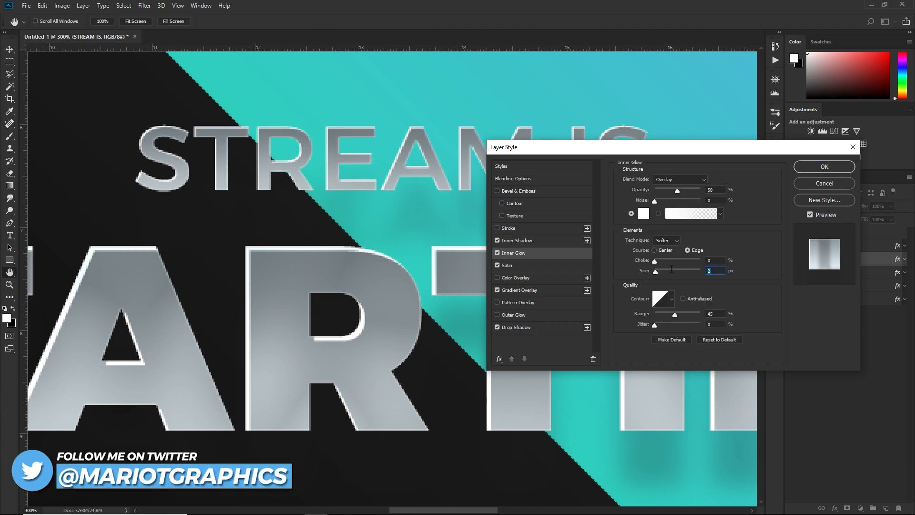
left_click(507, 265)
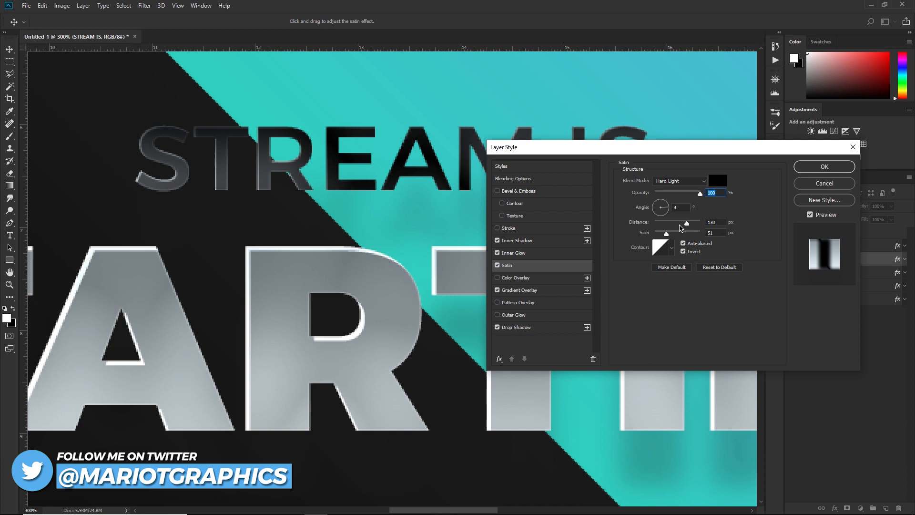
- Weaken the satin and shrink the drop shadow on STREAM IS, then fit the canvas on screen
left_click_drag(684, 222, 684, 221)
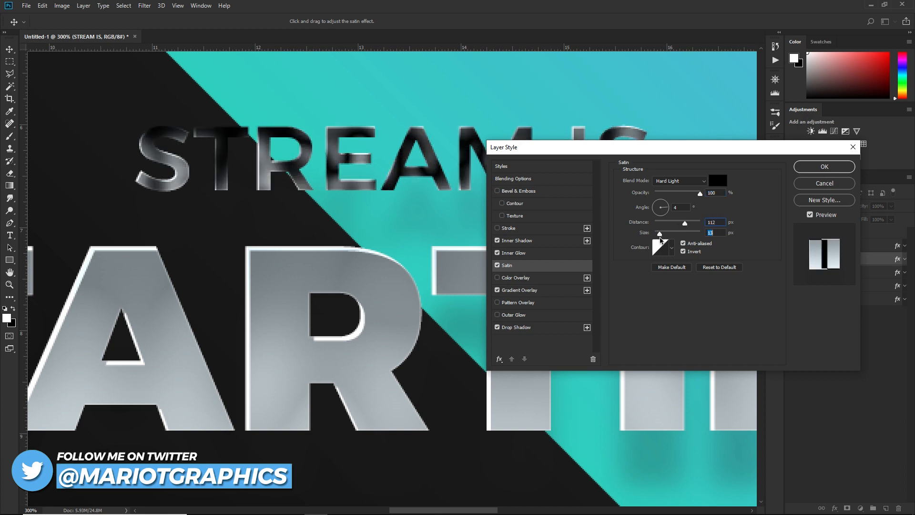
left_click_drag(697, 192, 667, 193)
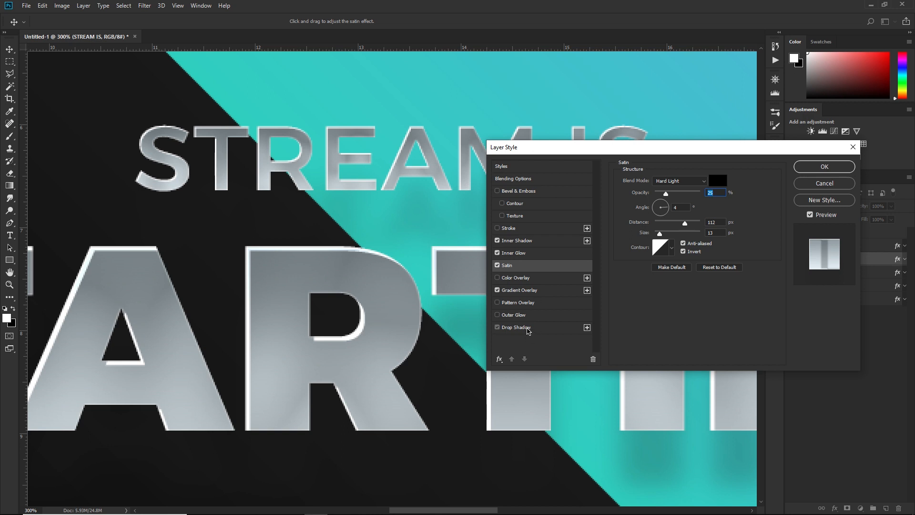
left_click(517, 327)
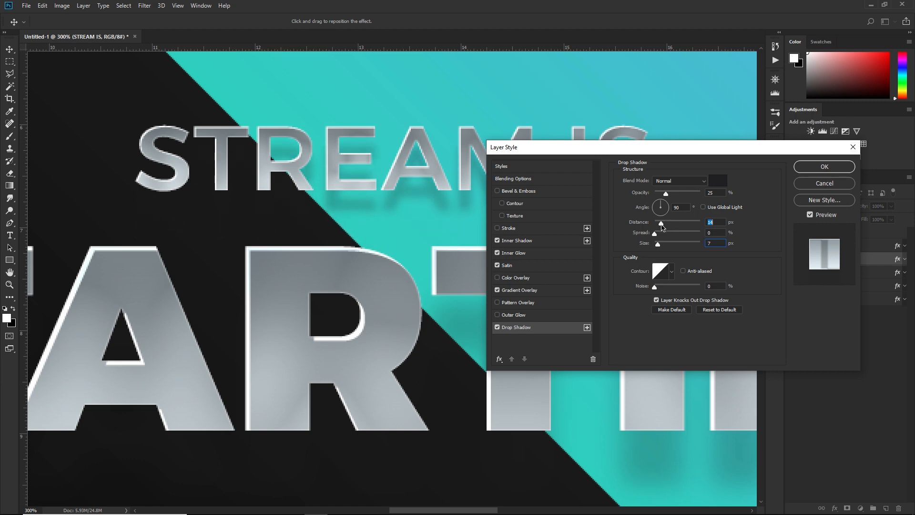
left_click(824, 166)
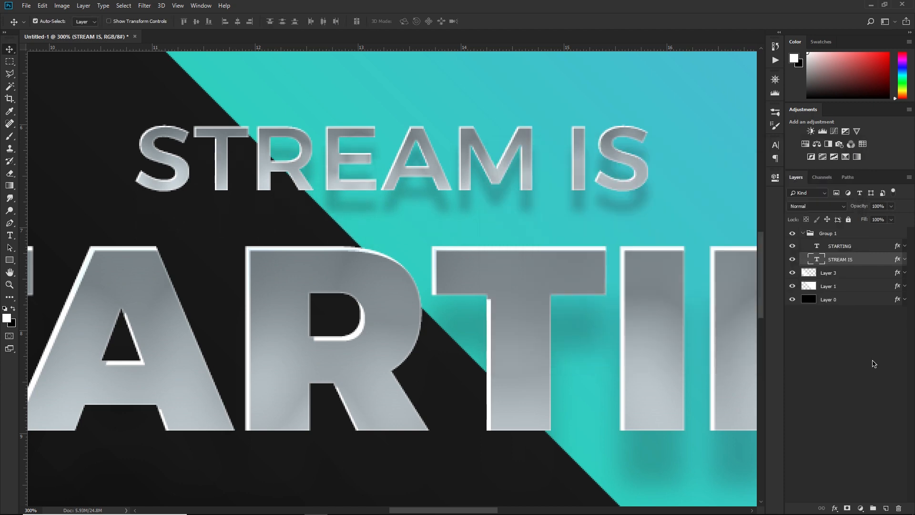
key("ctrl+0")
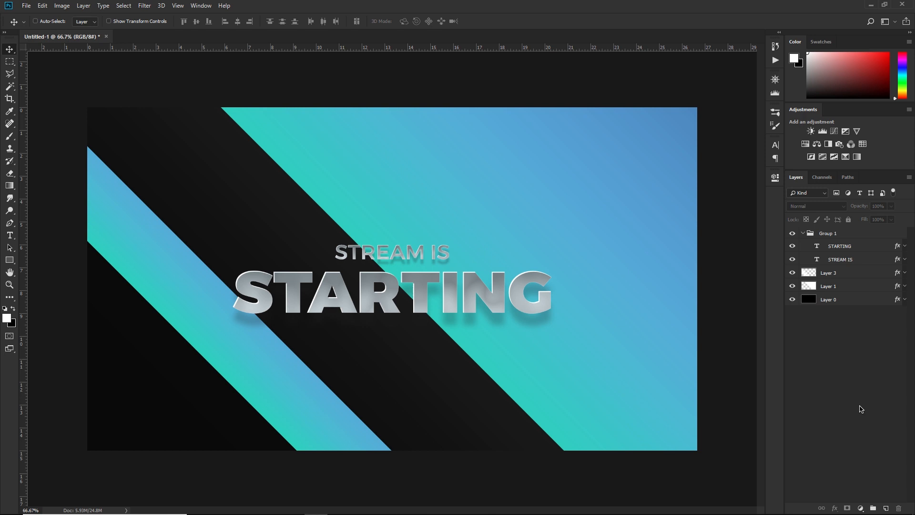
- Add a new light-spots layer, set it to Soft Light, and lower Fill to about 40%
left_click(828, 286)
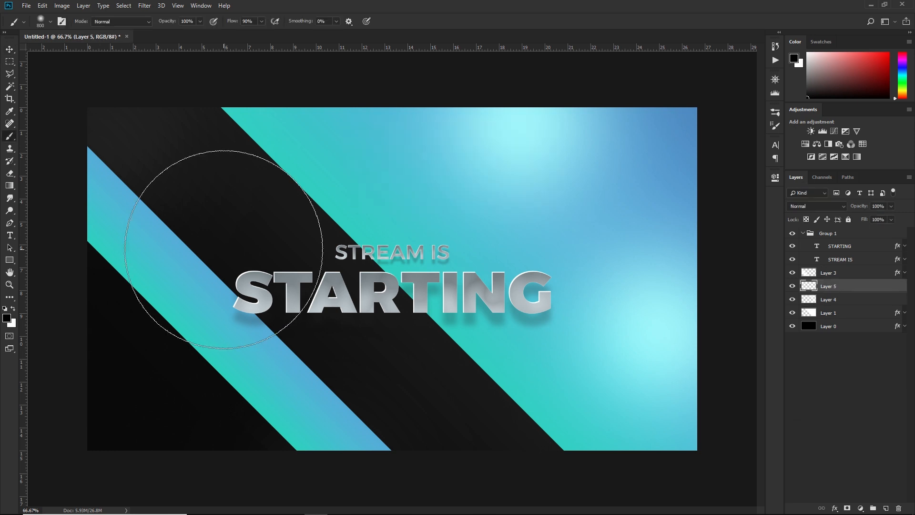
mouse_move(395, 158)
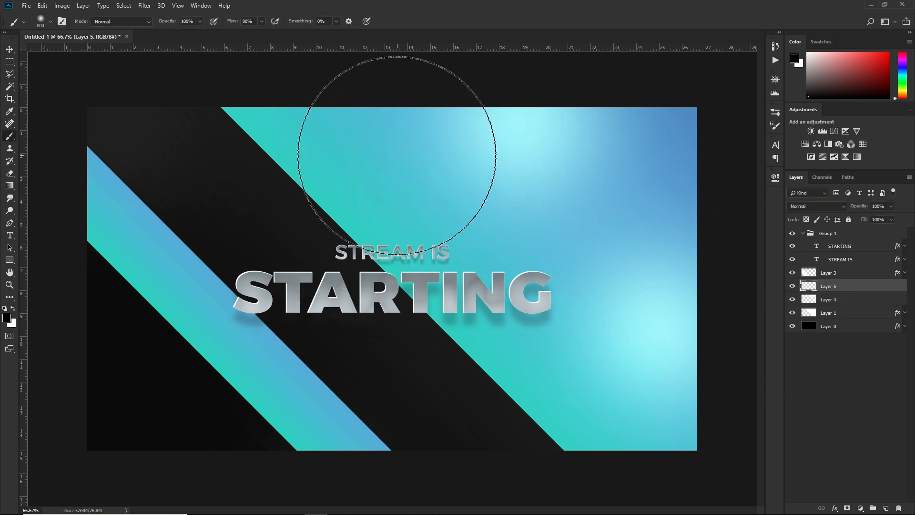
left_click(817, 206)
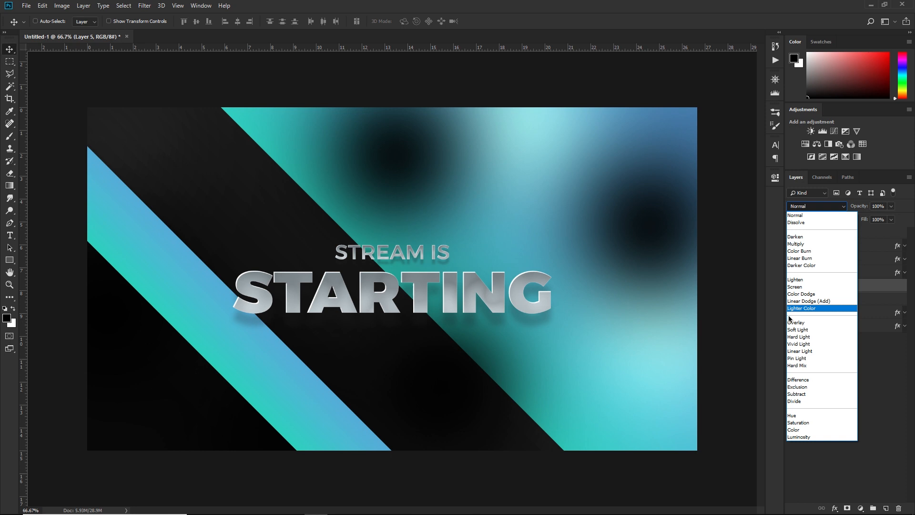
left_click(798, 330)
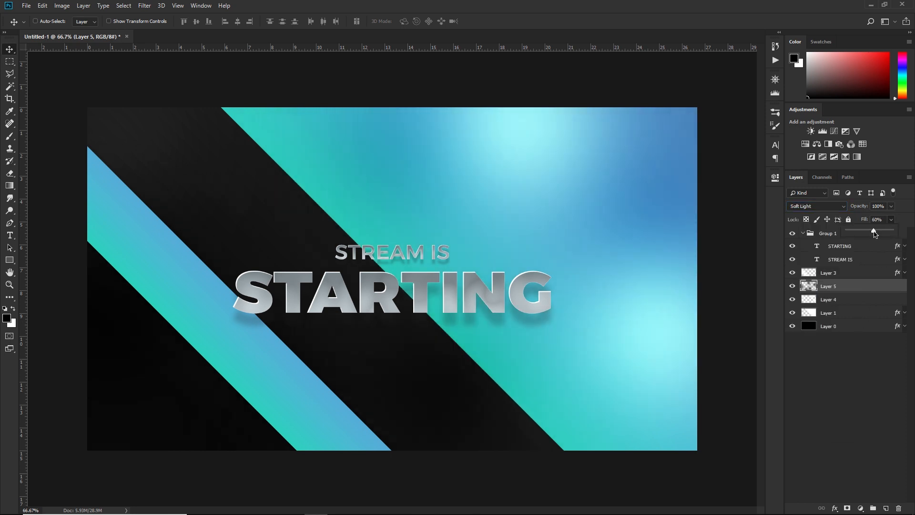
left_click_drag(881, 229, 869, 229)
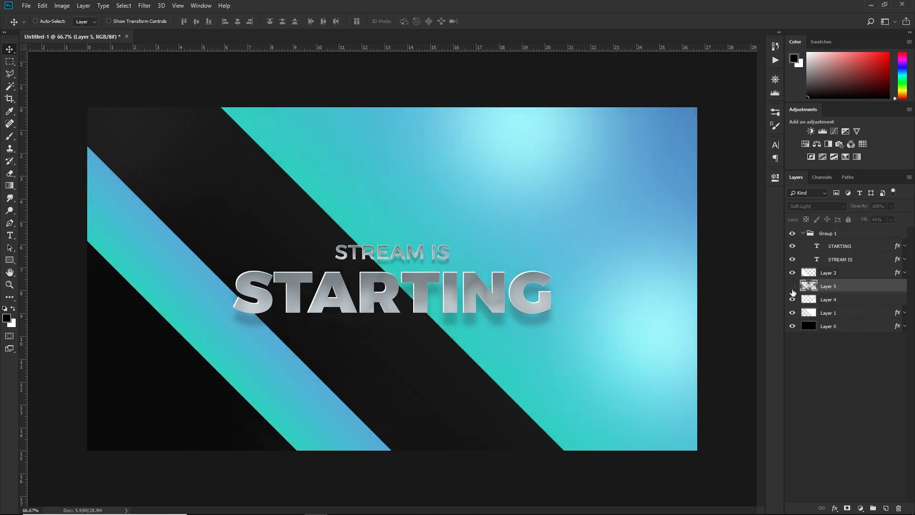
left_click(792, 286)
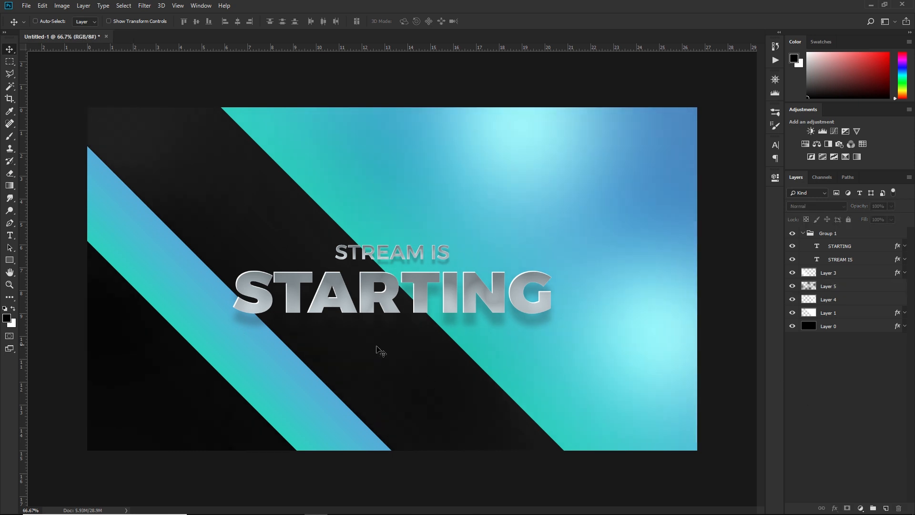
mouse_move(601, 349)
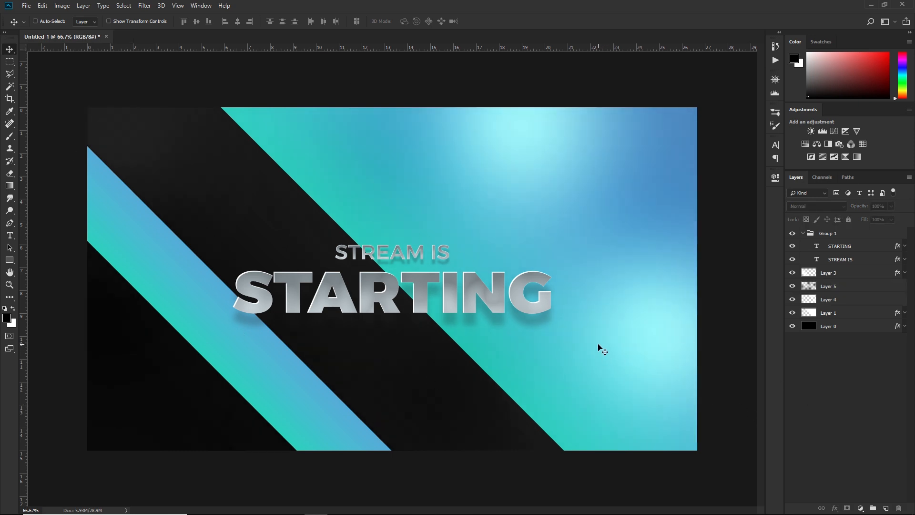